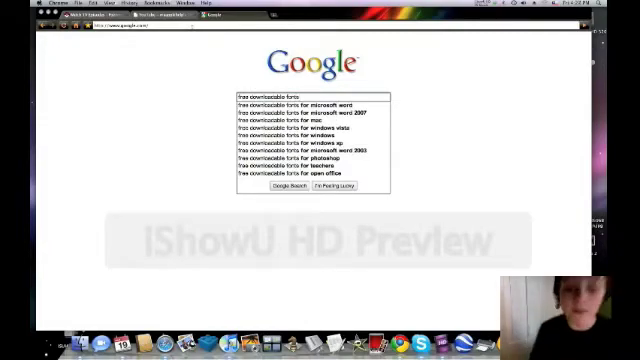
# Search Google for 'free downloadable fonts' and reach the 1001 Free Fonts listing
pyautogui.click(284, 188)
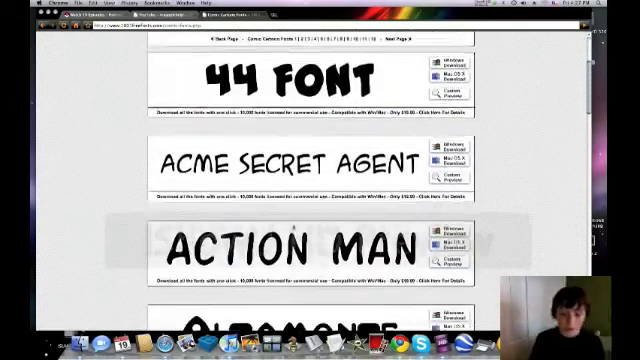
# Scroll the font listing to find a font and reach its page previewing 'My Apple Help'
pyautogui.scroll(-3)
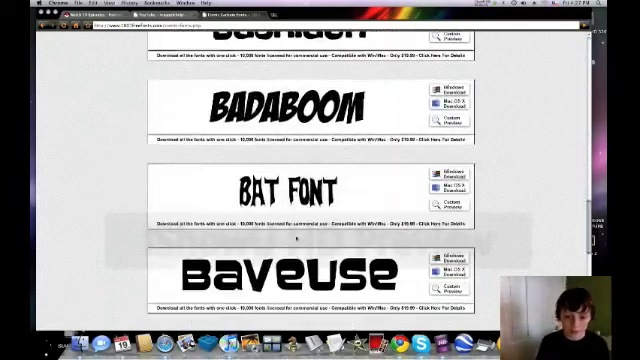
pyautogui.scroll(-3)
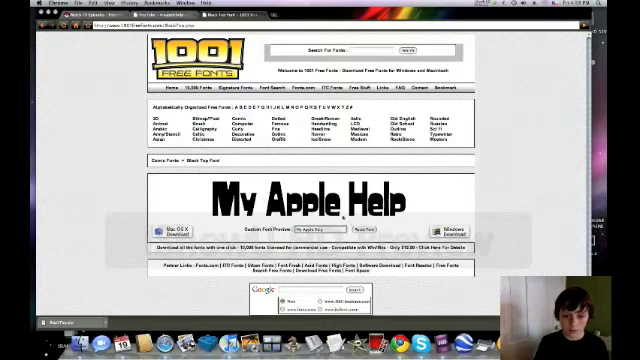
# Download the chosen font for Mac and view its files in Finder
pyautogui.click(364, 232)
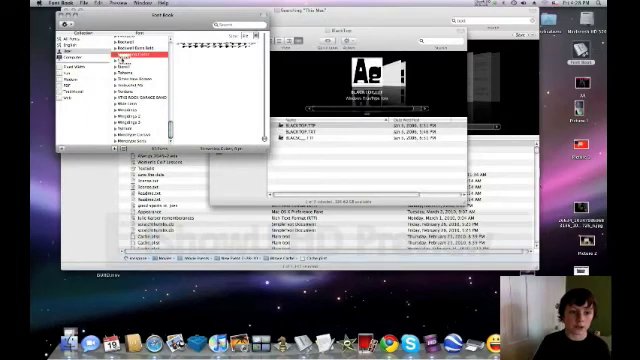
# Install the downloaded font file into Font Book
pyautogui.click(120, 36)
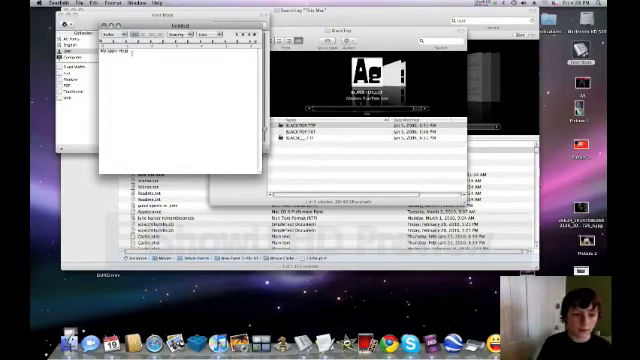
# Switch to TextEdit and bring up the Fonts panel via Format > Font > Show Fonts
pyautogui.click(96, 4)
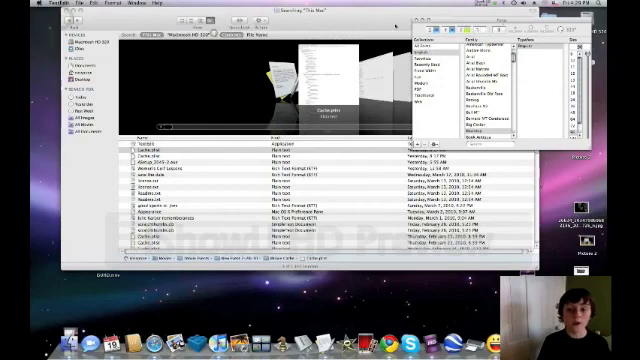
pyautogui.click(504, 8)
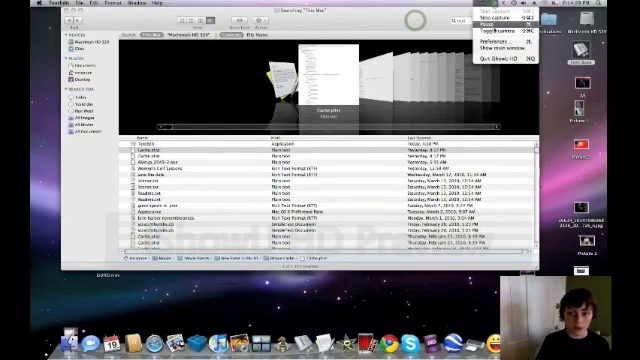